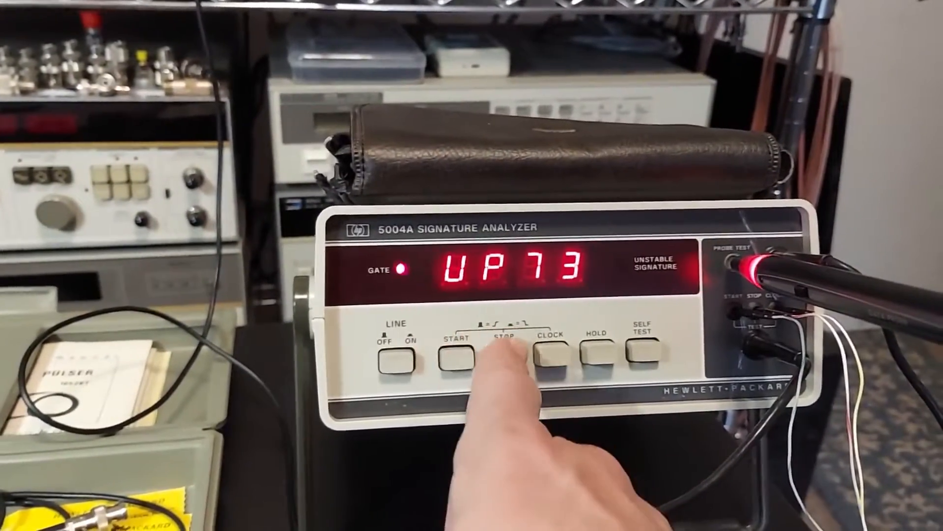
{"action": "left_click", "coordinate": [497, 346]}
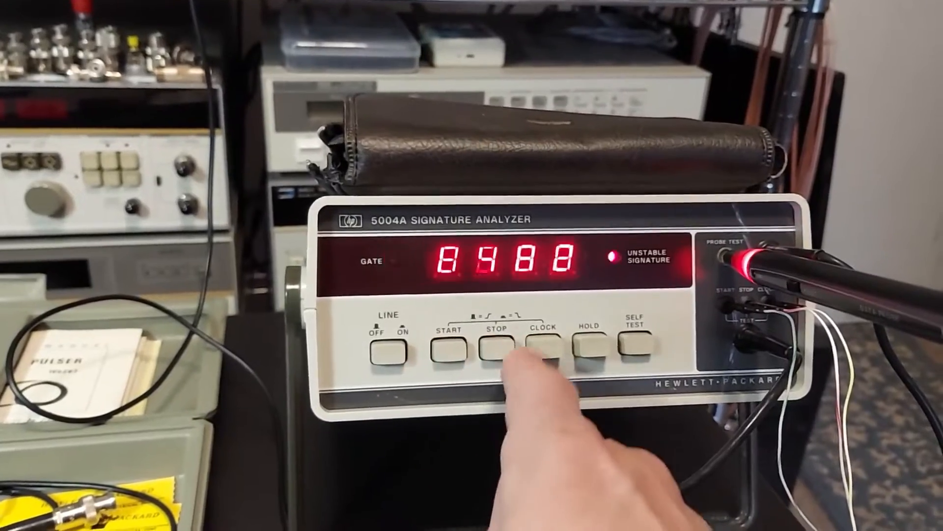